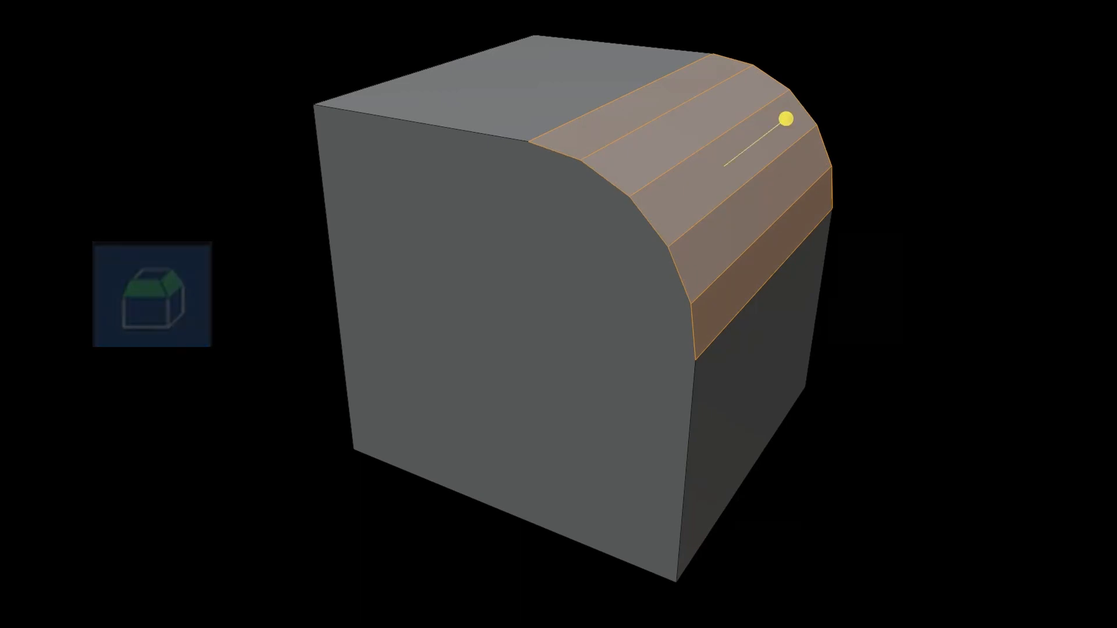
Reshape the last bevel to 5 segments and profile shape 0, keeping Offset width type
click(150, 294)
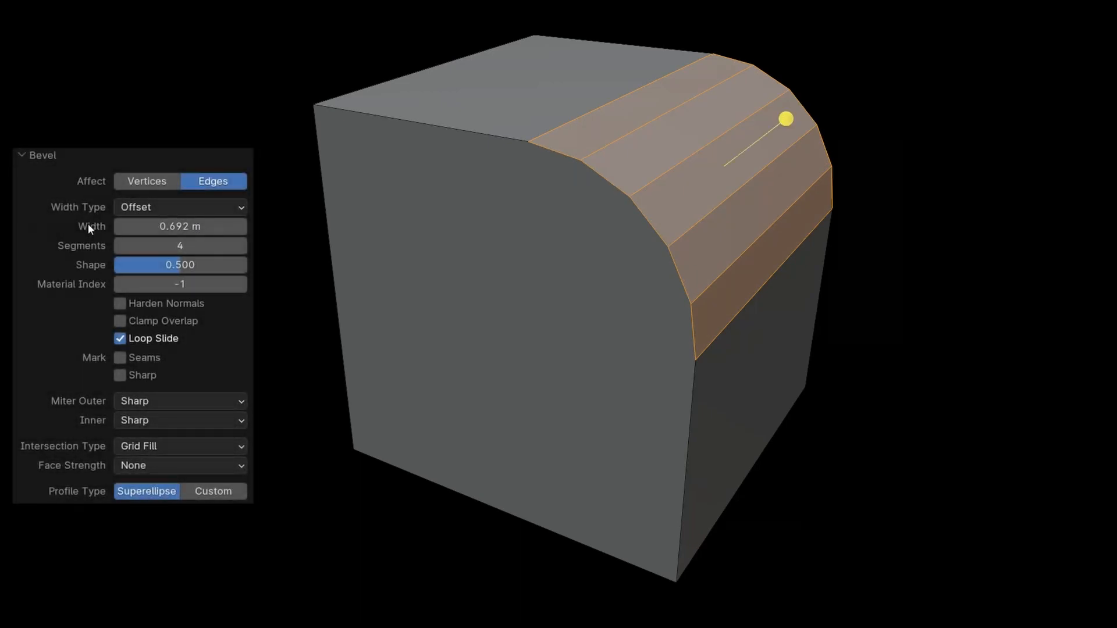
click(180, 207)
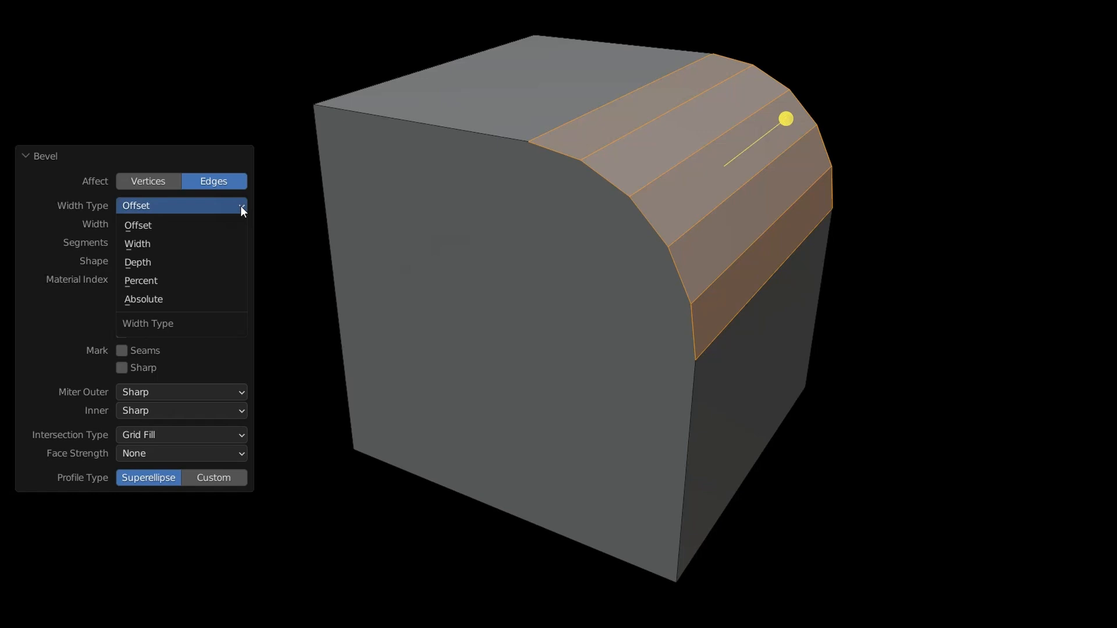
click(138, 225)
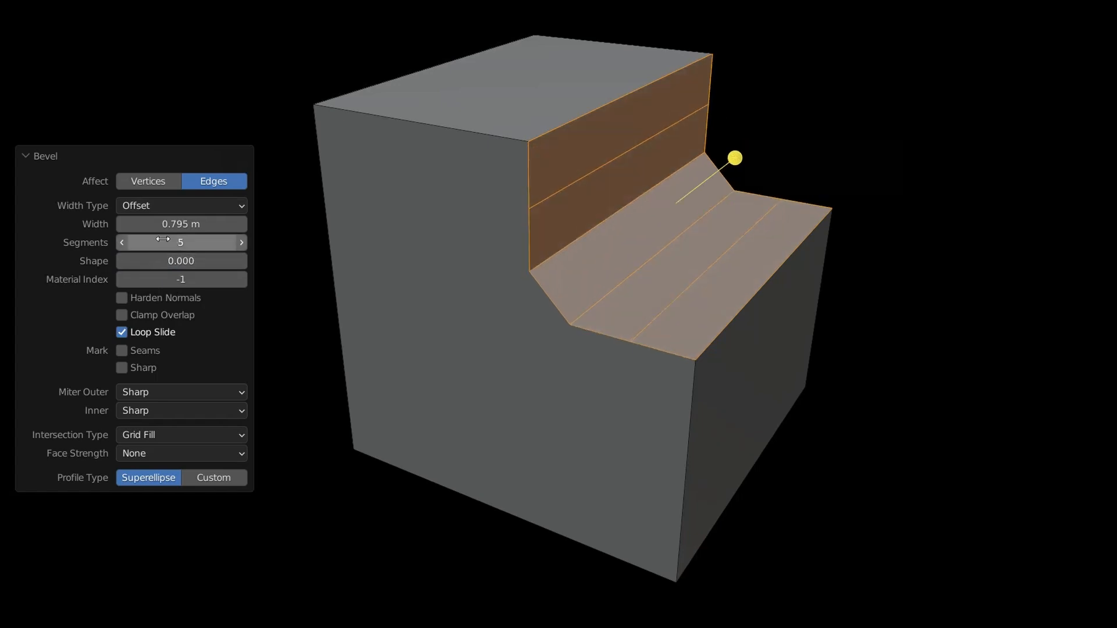
Bevel the ring's outer edge loop with 3 segments and Loop Slide unchecked
click(121, 242)
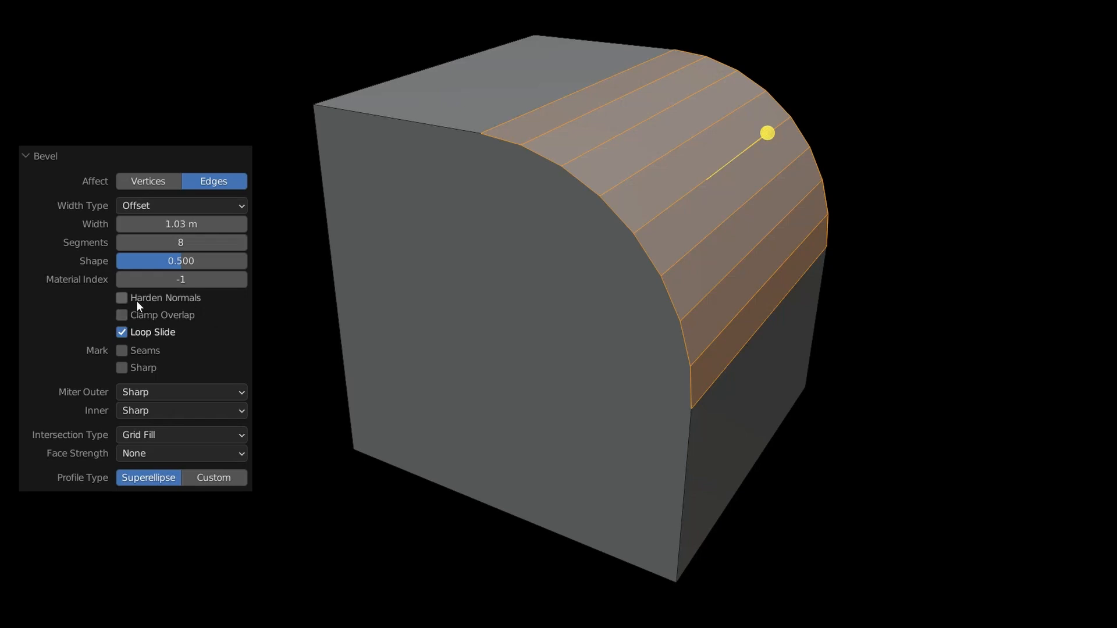
click(122, 298)
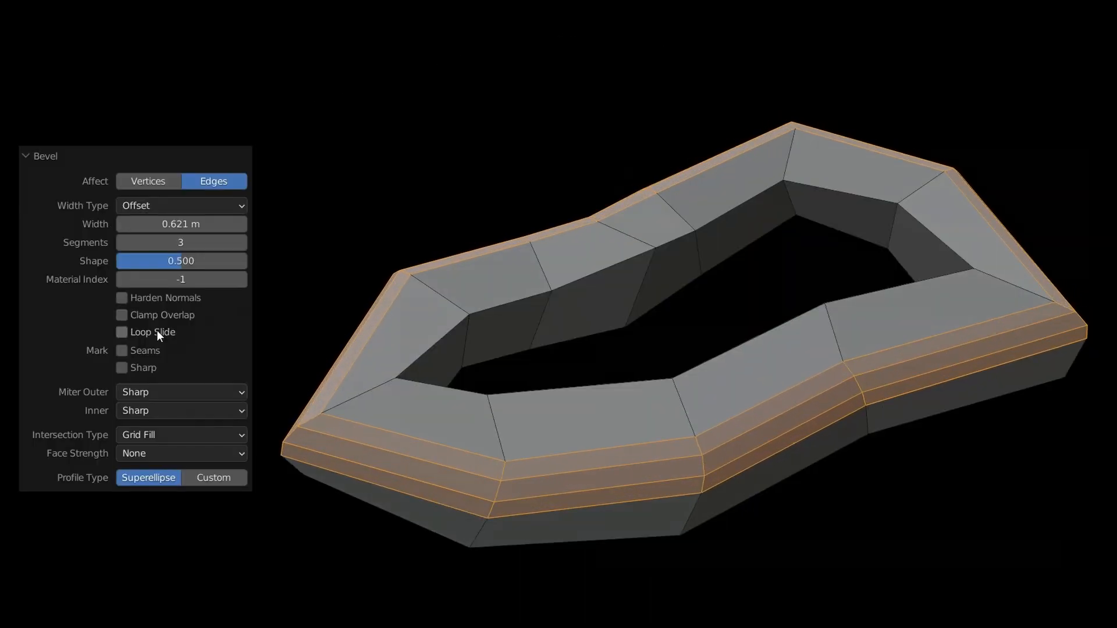
Try Miter Outer Patch on the stepped block and adjust the bevel segment count
click(122, 333)
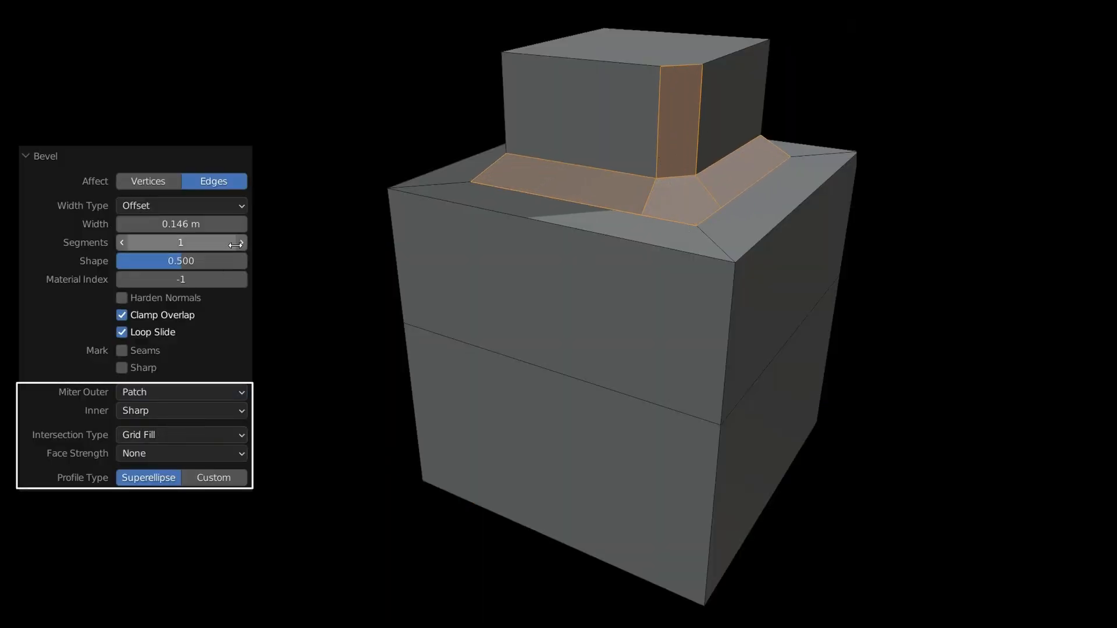
click(213, 478)
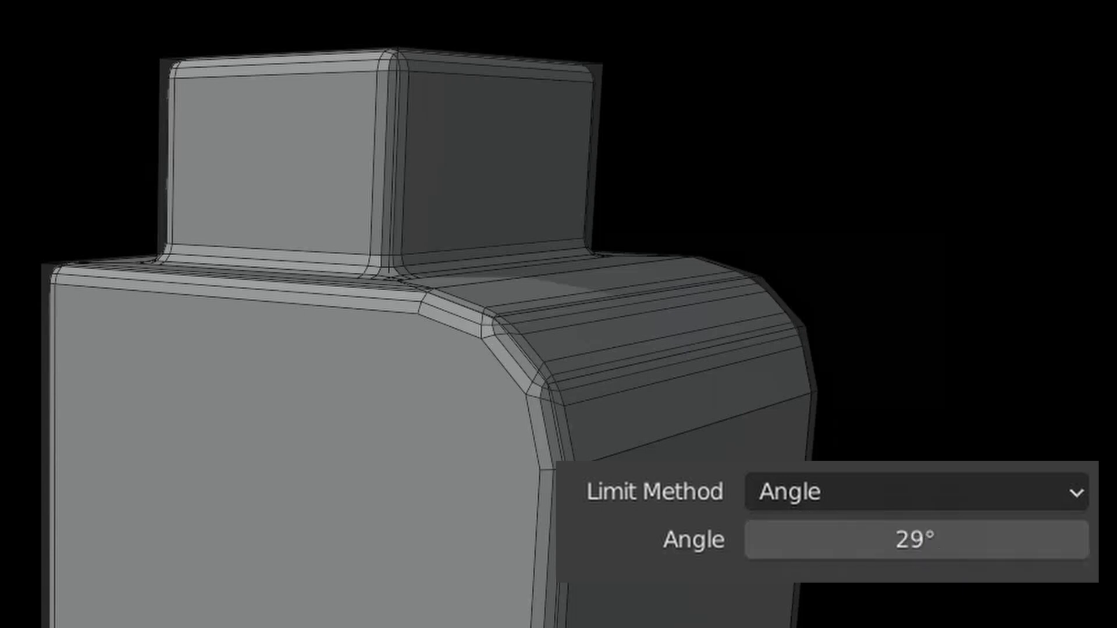
Switch the Bevel modifier's Limit Method from its dropdown to Weight
click(914, 491)
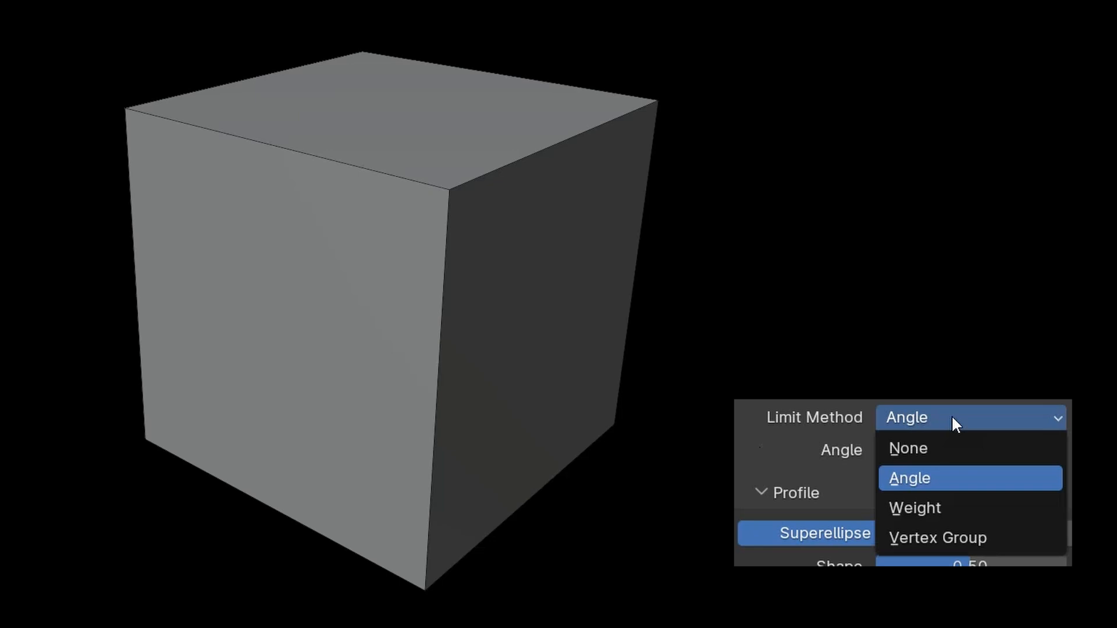
mouse_move(943, 508)
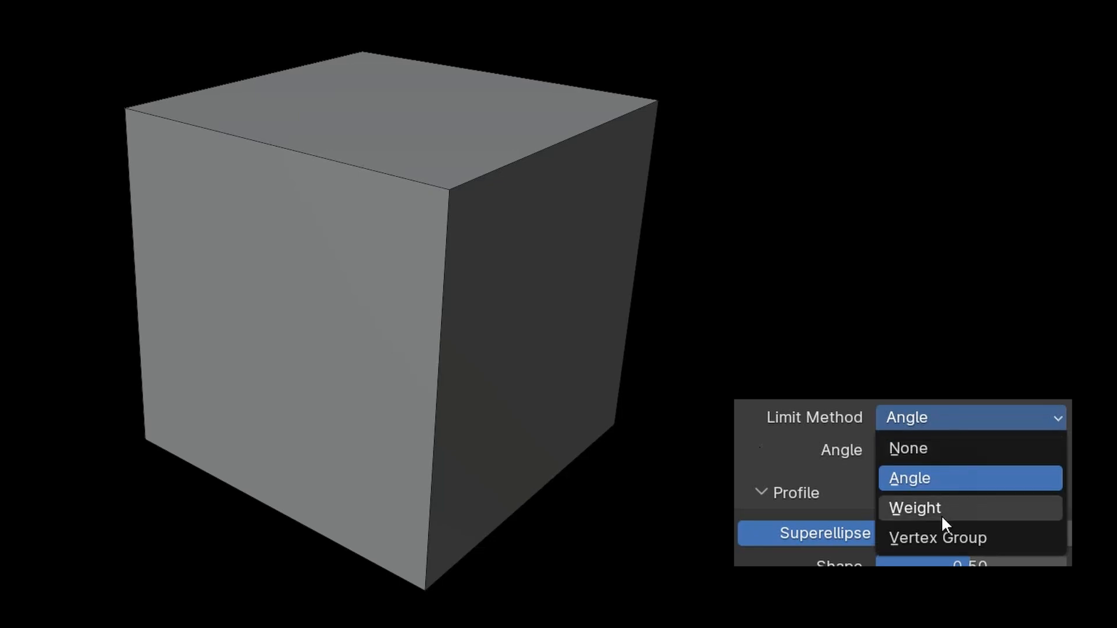
click(914, 508)
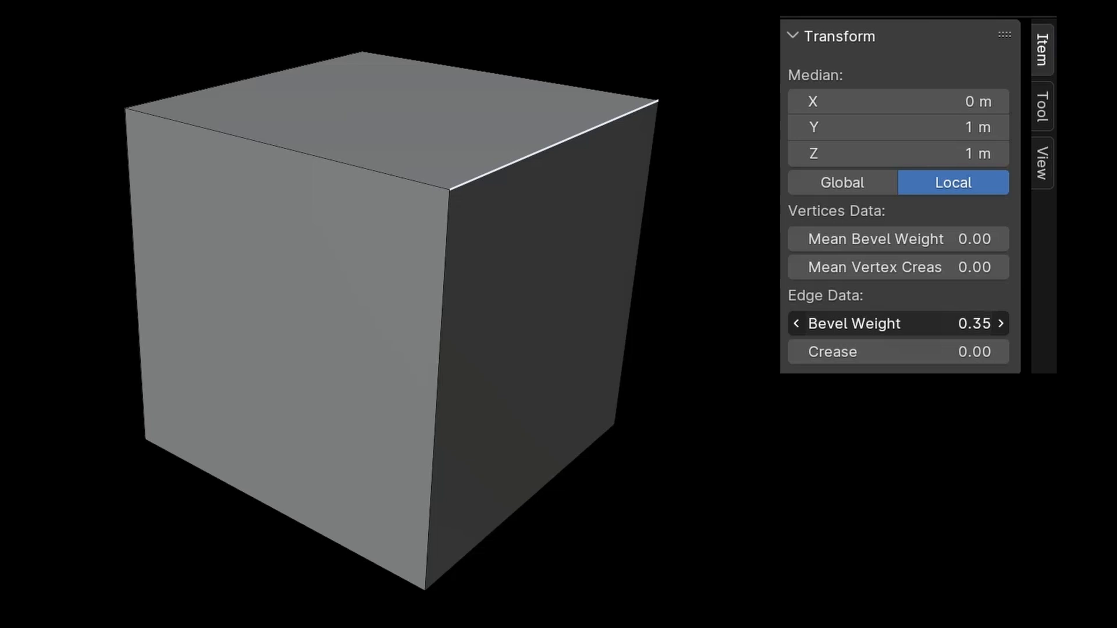
Select the cube's top front edge for full weight and set the bevel to 4 segments
click(586, 190)
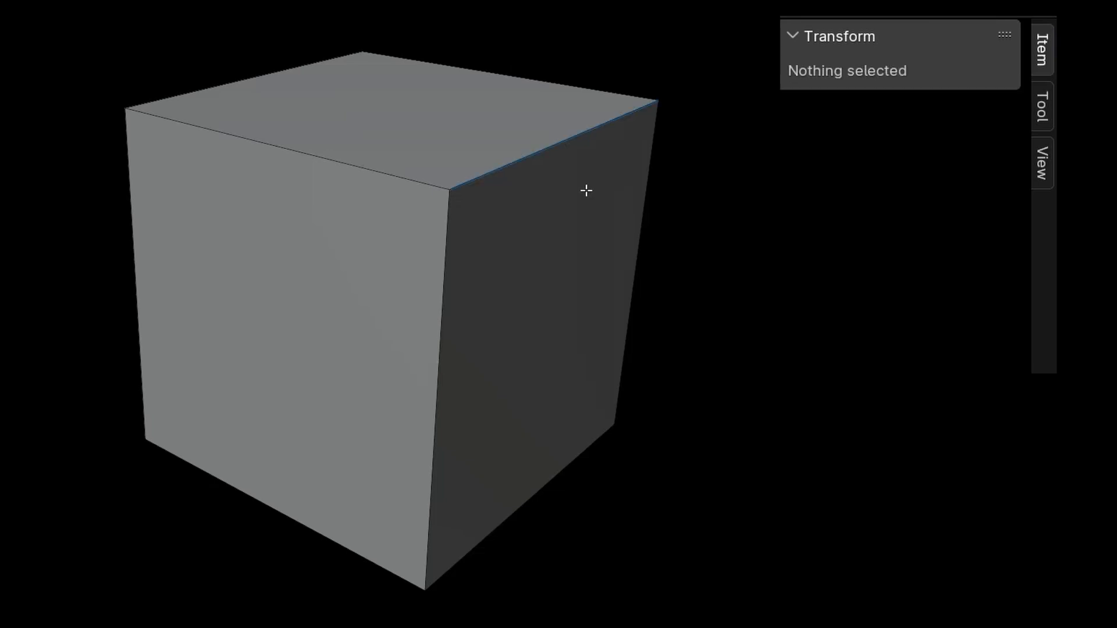
click(285, 142)
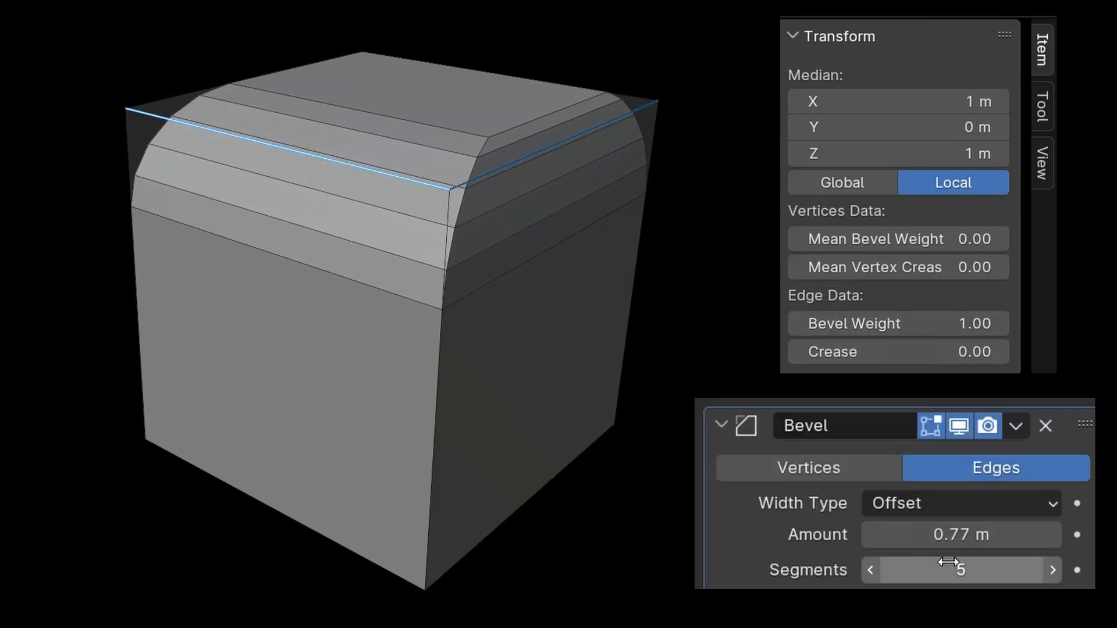
click(871, 569)
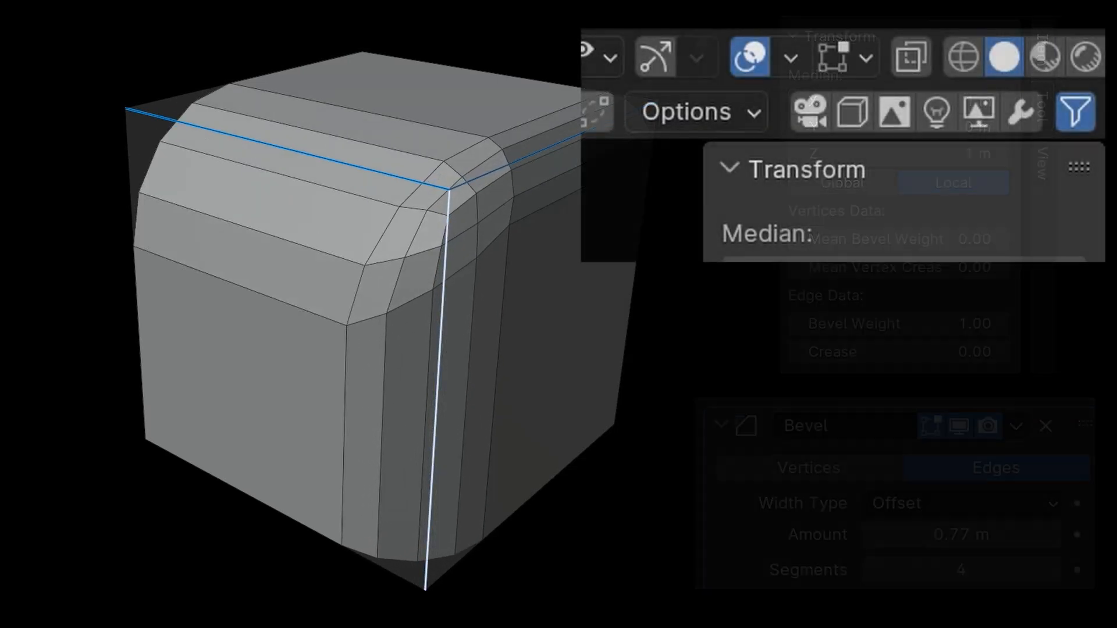
Open the edit-mode Overlays options to display bevel weights on the cube
click(864, 56)
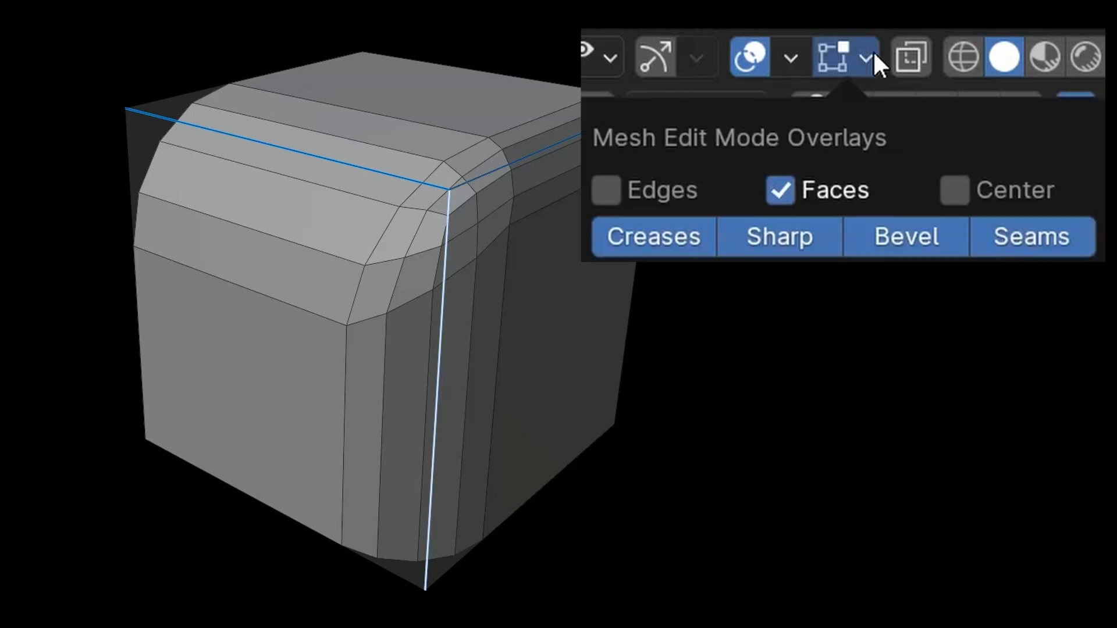
mouse_move(903, 246)
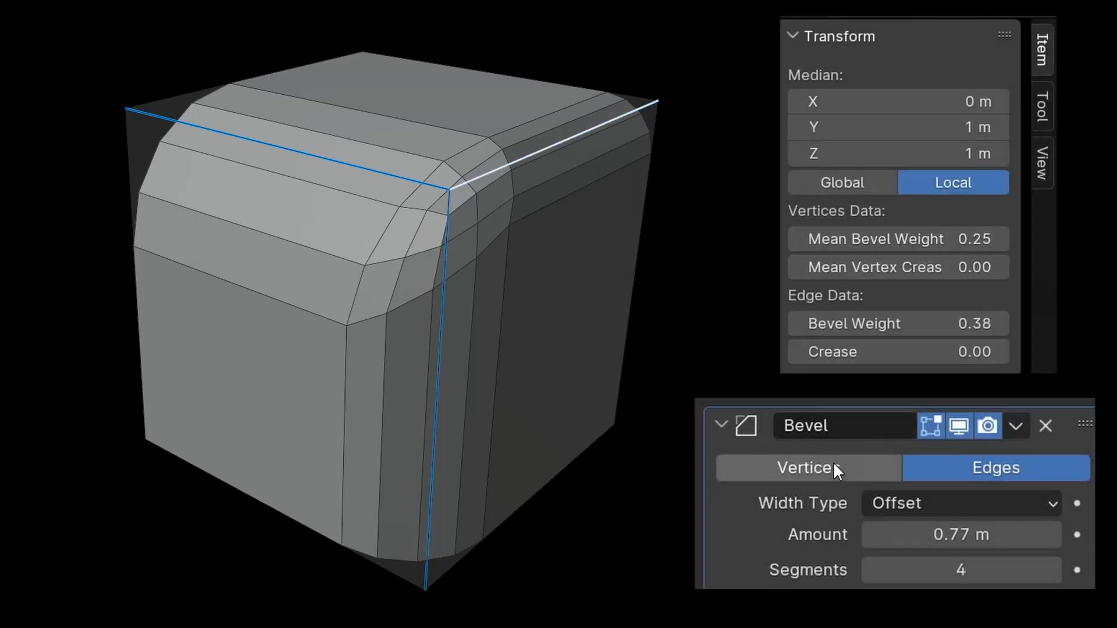
Set the Bevel modifier to affect Vertices and bring up the edge operations menu
click(807, 468)
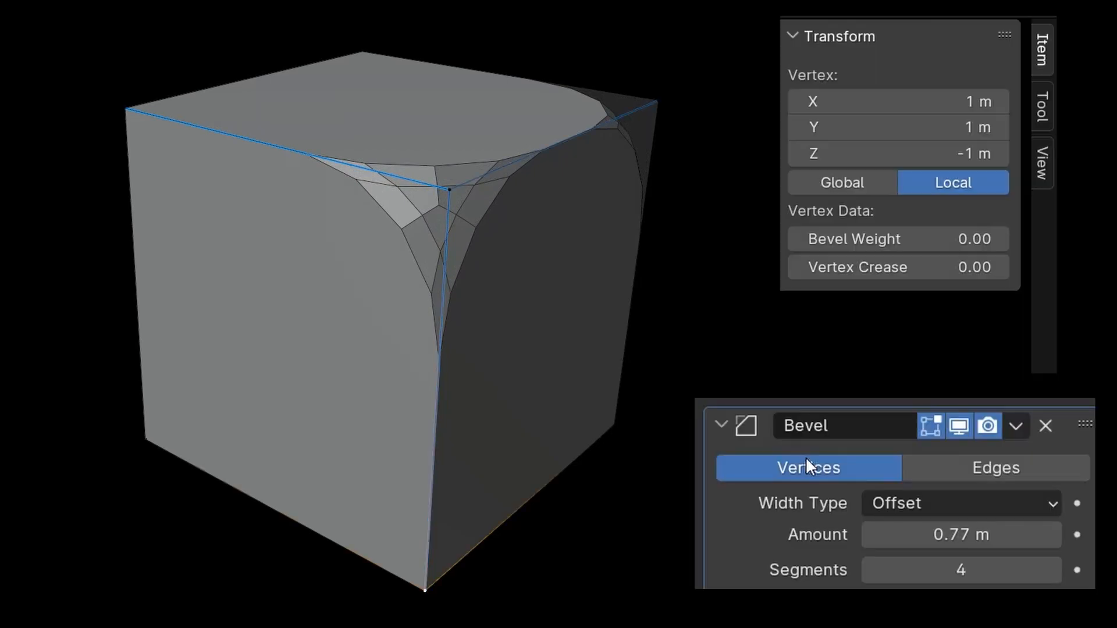
mouse_move(897, 239)
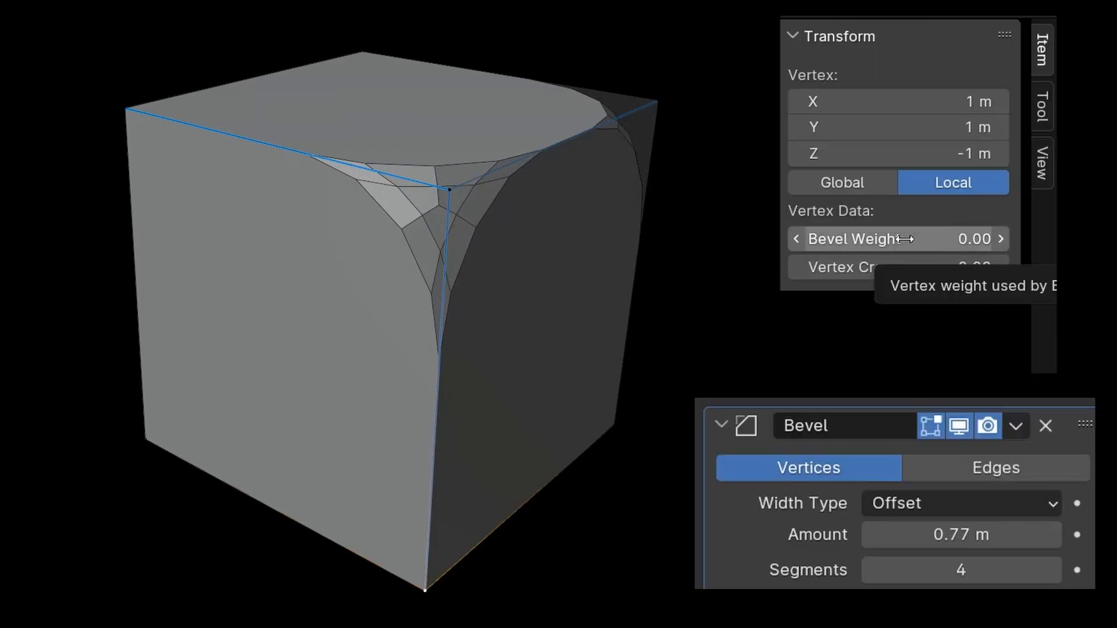
mouse_move(869, 238)
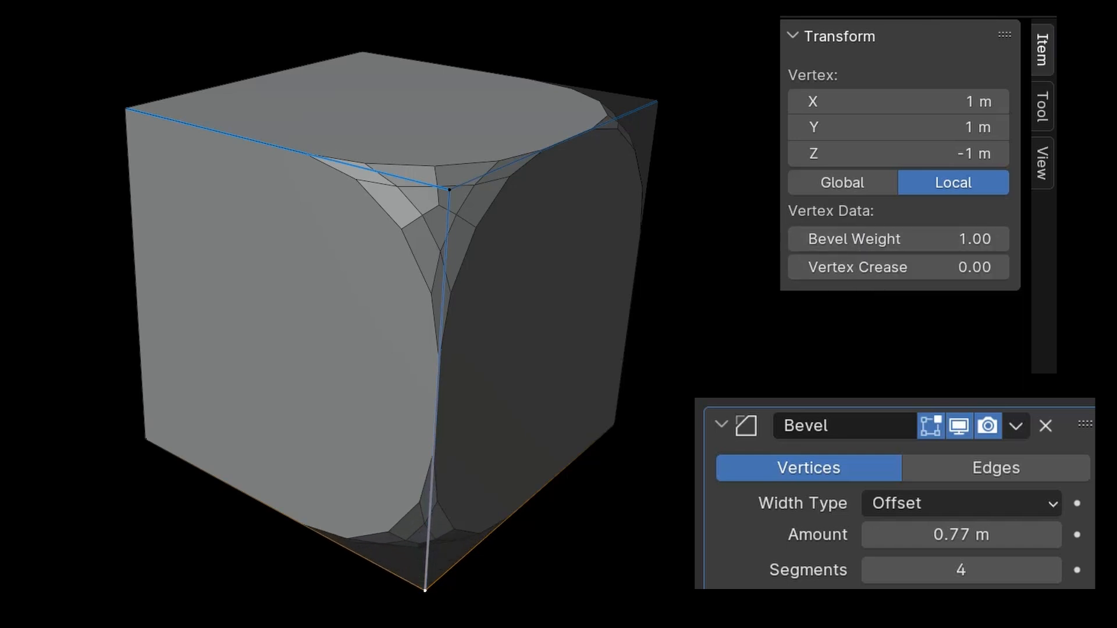
right_click(448, 192)
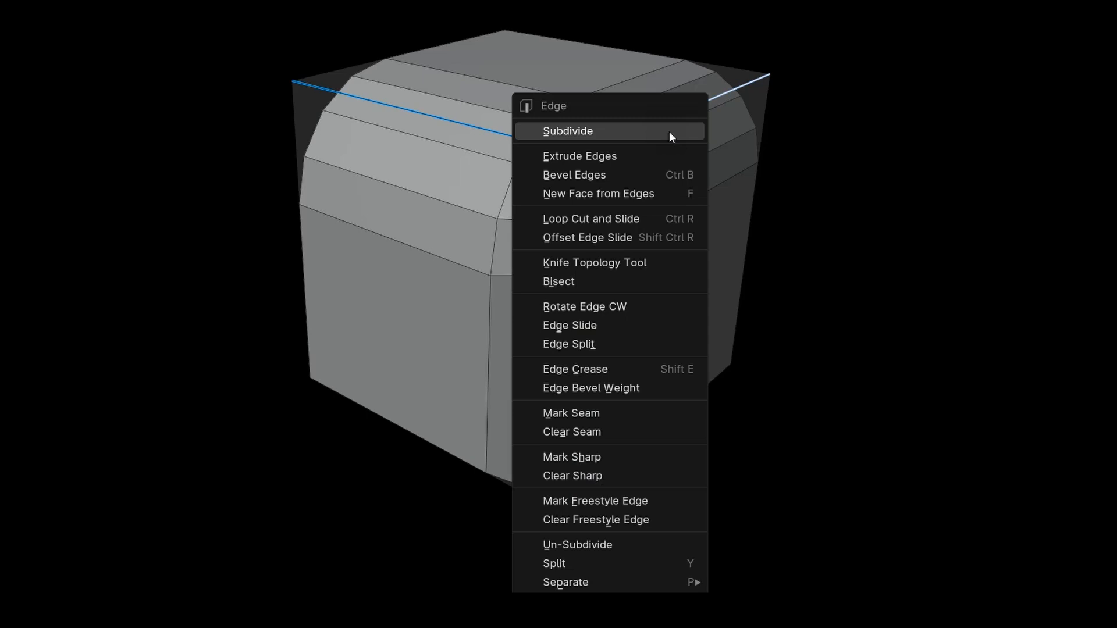
mouse_move(677, 294)
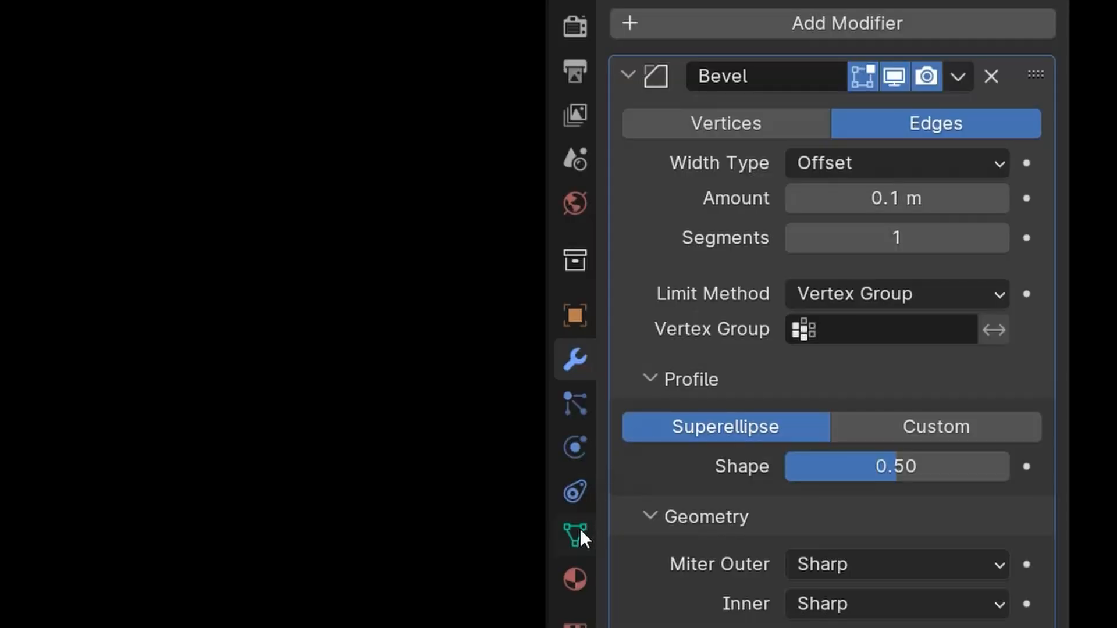
Add a vertex group named 'MyGroup' and set it as the Bevel modifier's limit group
click(575, 535)
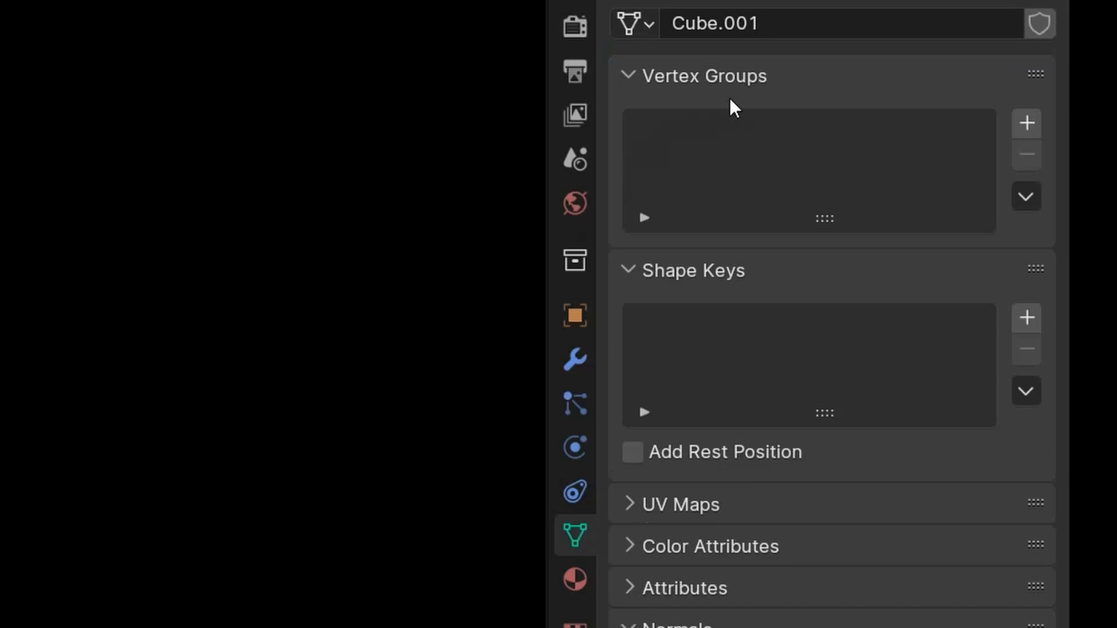
click(1026, 122)
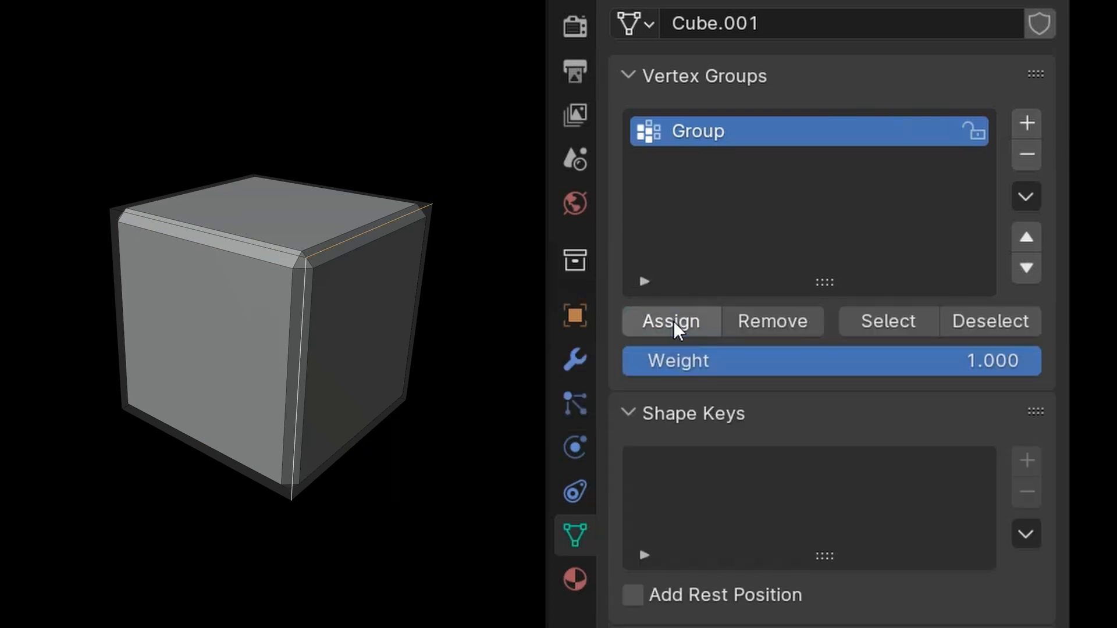
text(MyGroup)
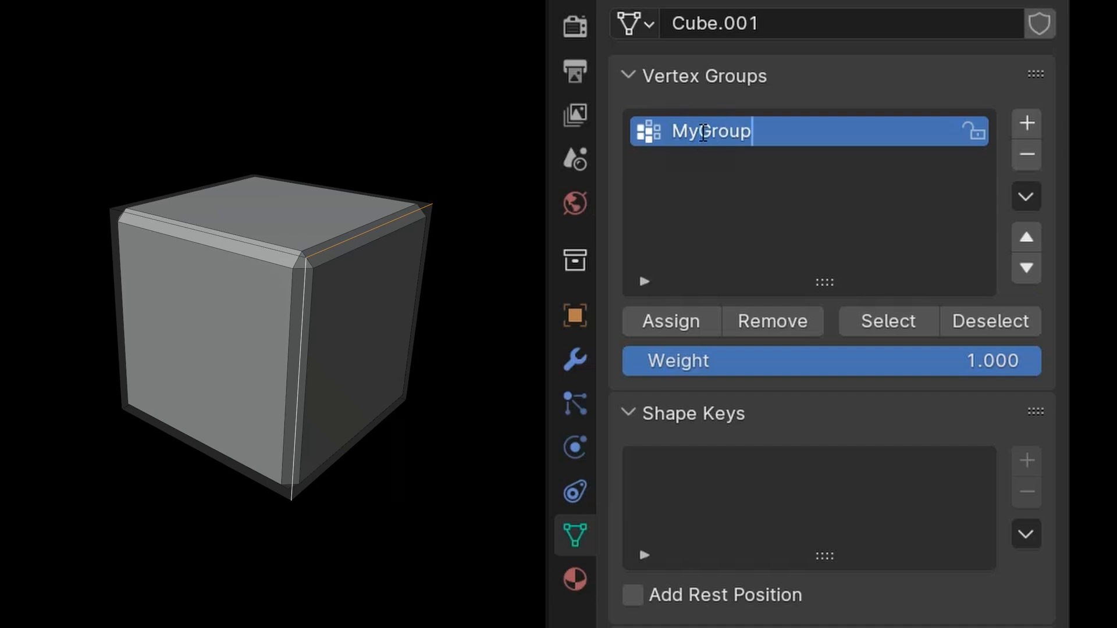
click(574, 360)
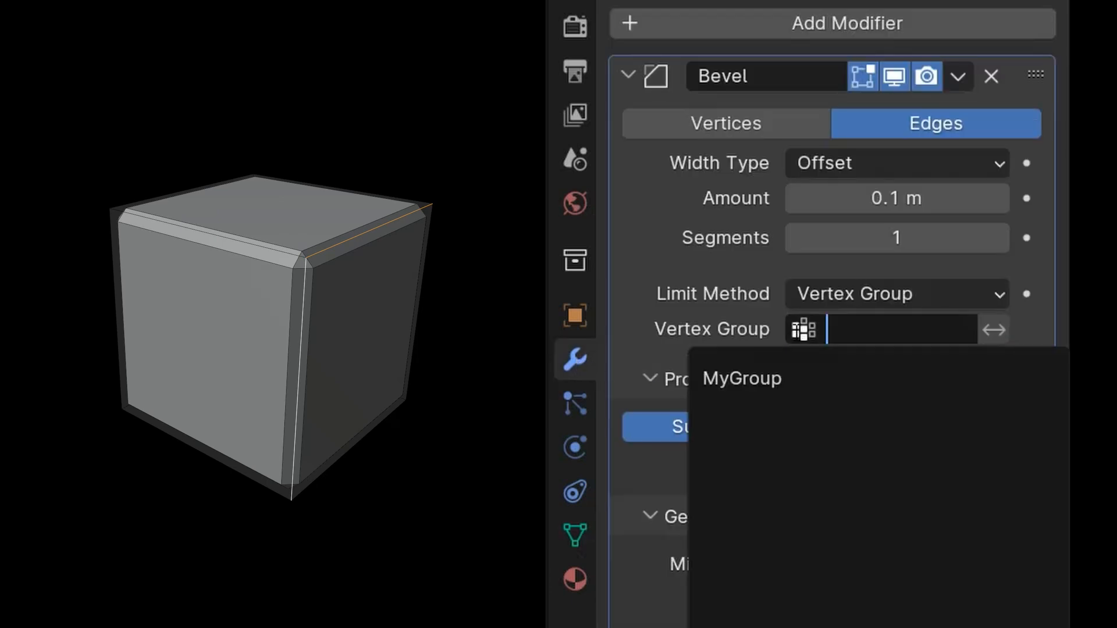
click(741, 377)
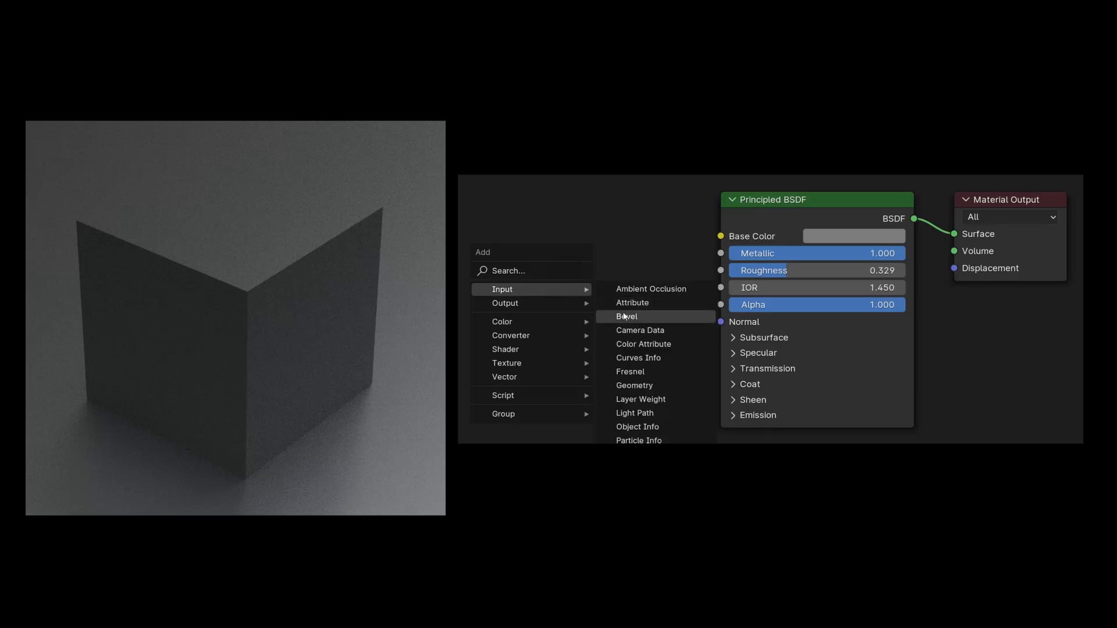
Add a Bevel input node to the cube's material
click(626, 317)
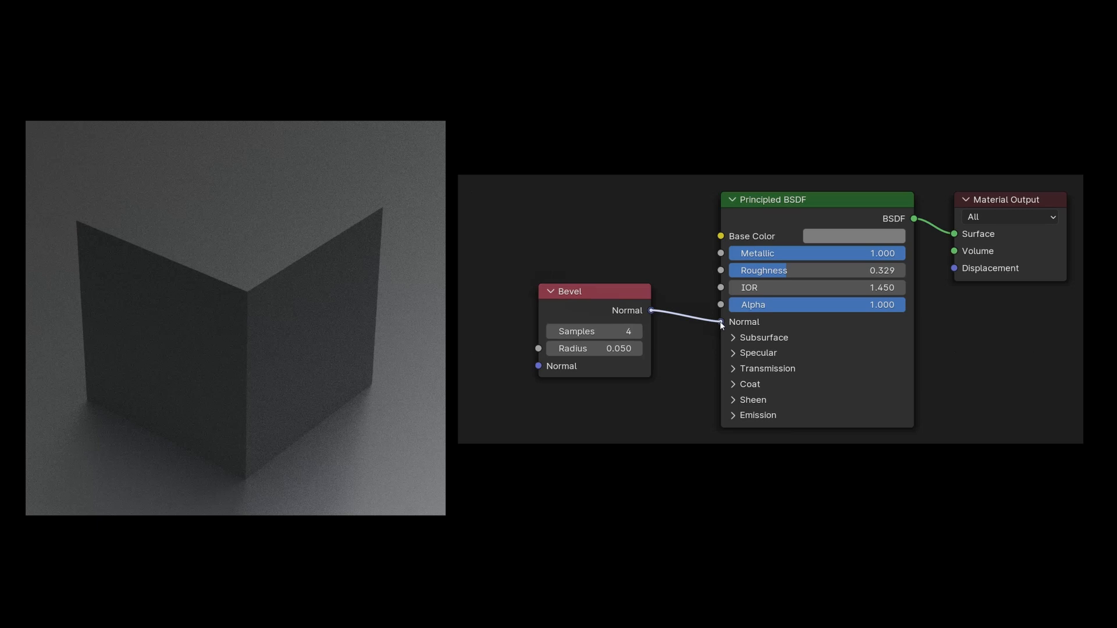